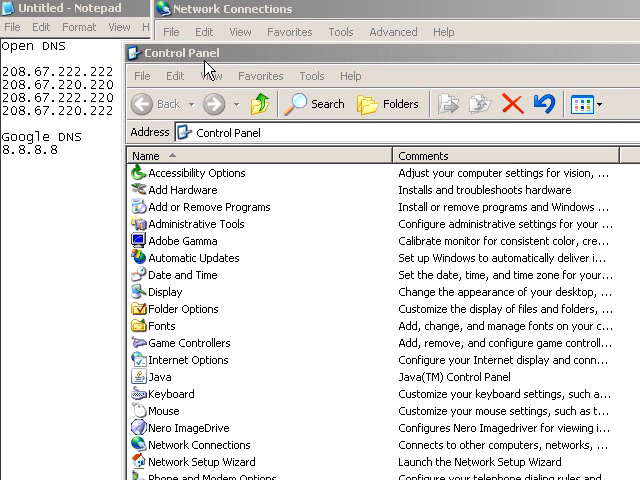
- Open the Network Connections folder and bring up Local Area Connection 7's context menu
click(197, 445)
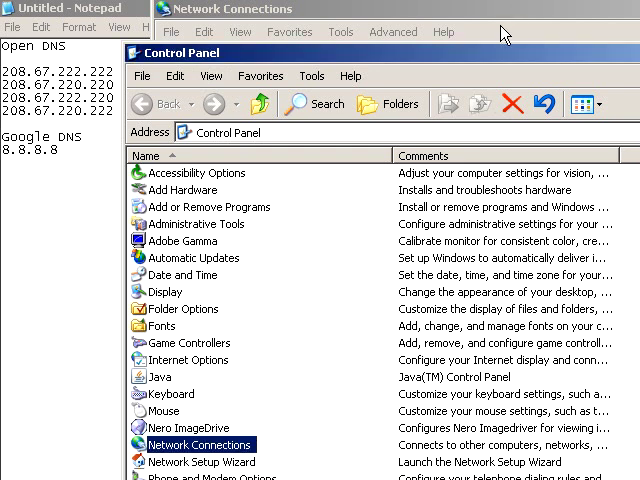
double_click(199, 444)
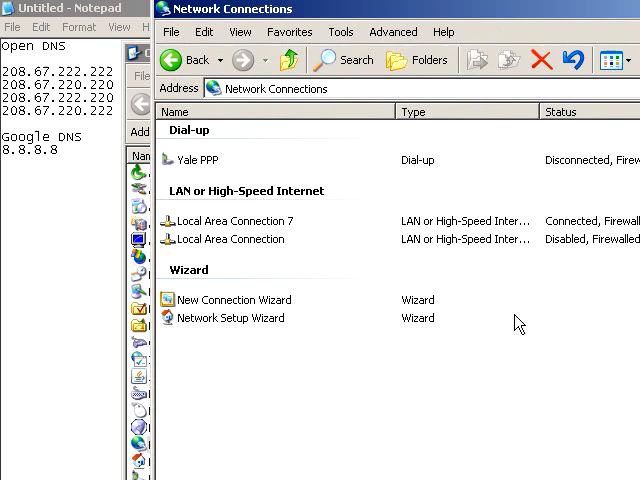
mouse_move(388, 274)
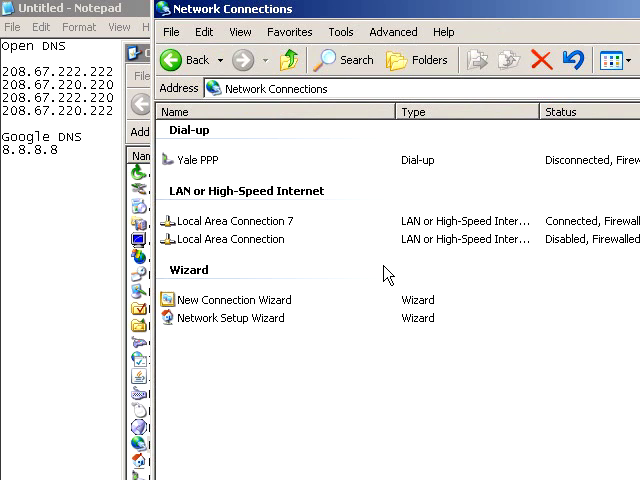
mouse_move(287, 221)
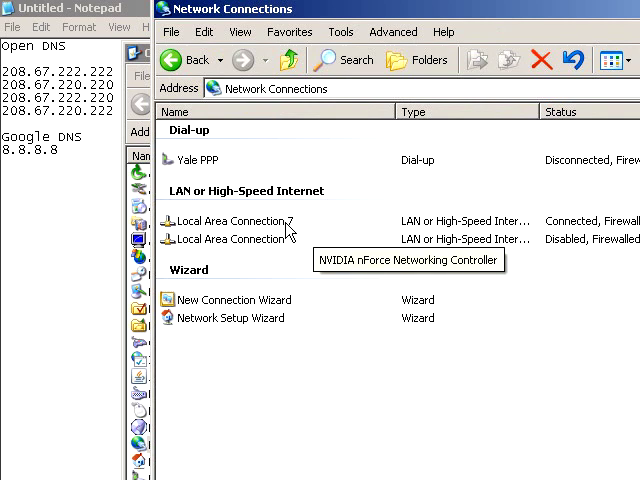
right_click(235, 221)
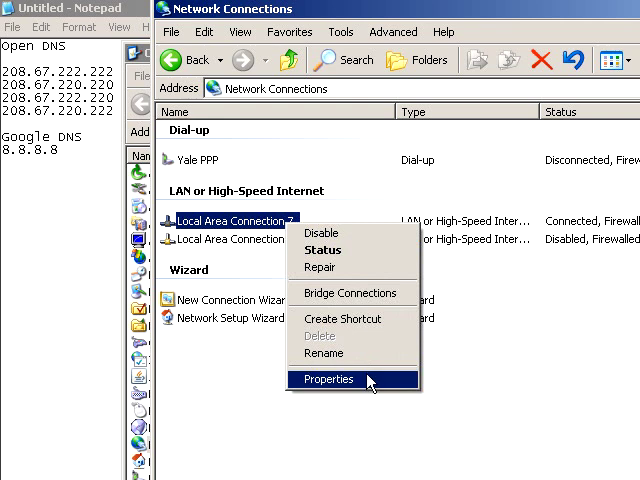
- Open Local Area Connection 7's properties and select Internet Protocol (TCP/IP)
click(328, 379)
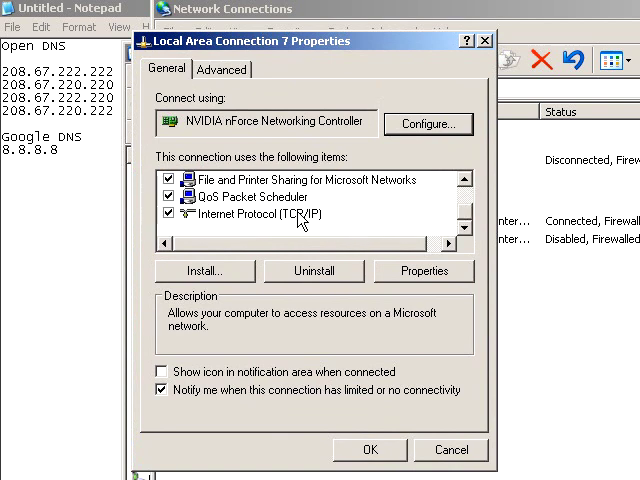
click(265, 213)
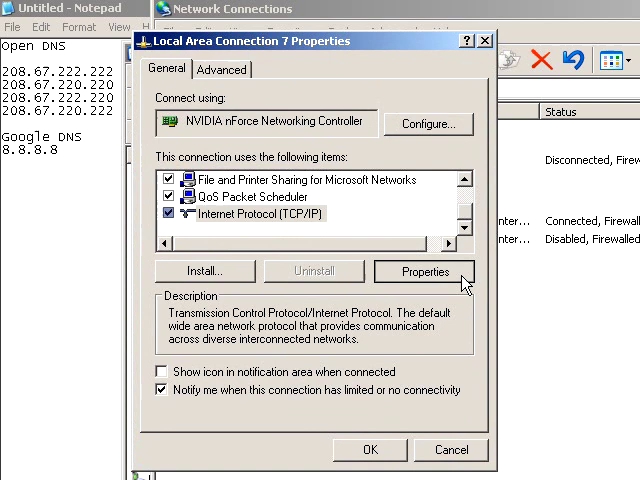
- Use manual DNS servers: preferred 208.67.222.222, alternate 8.8.8.8
click(424, 271)
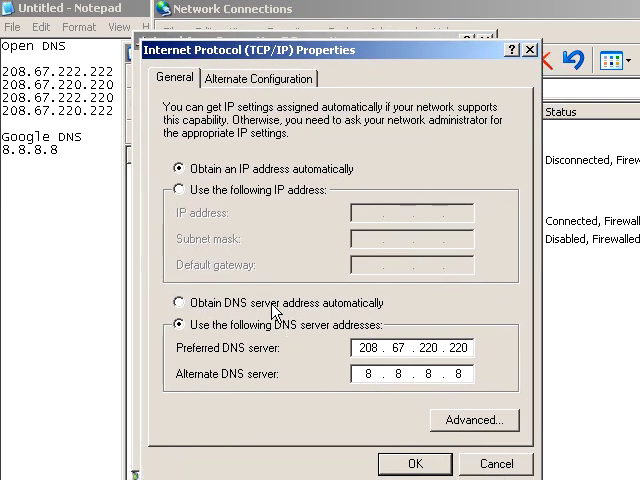
click(177, 302)
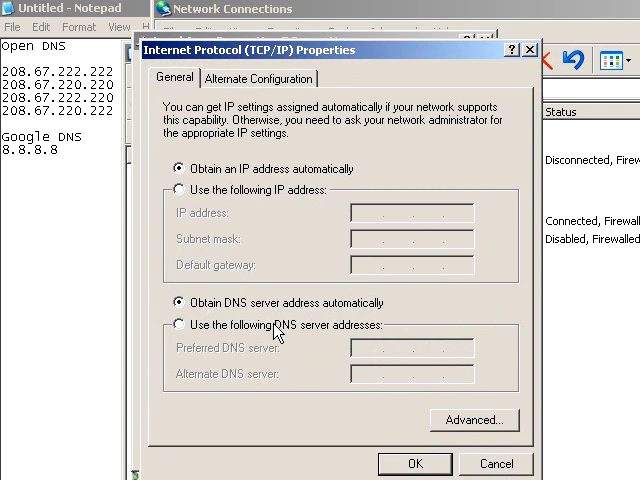
click(172, 324)
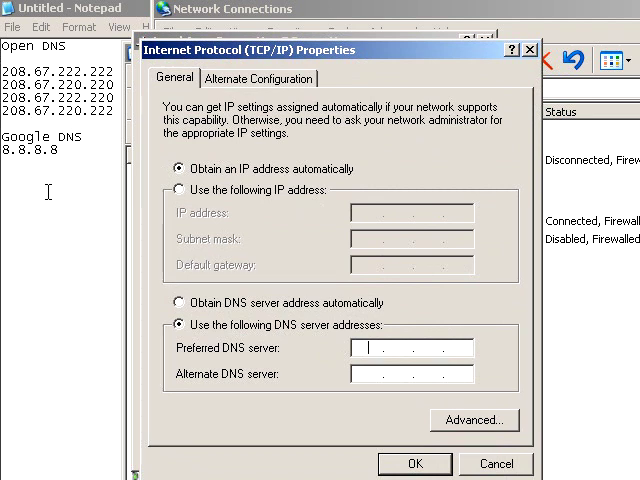
text(208 . . .)
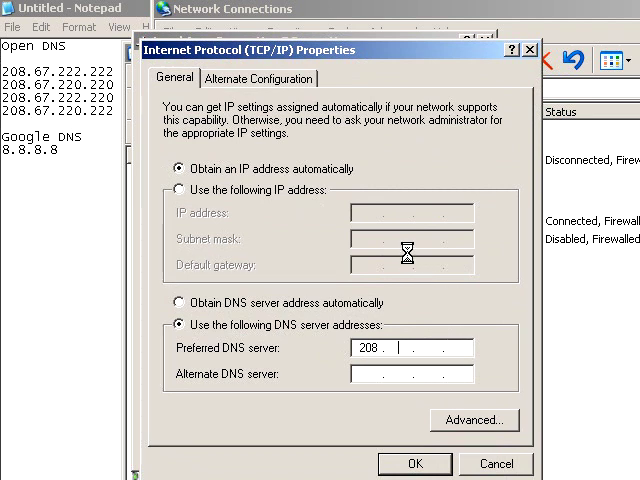
text(67)
click(412, 374)
text(8 . 8 . 8 . 8)
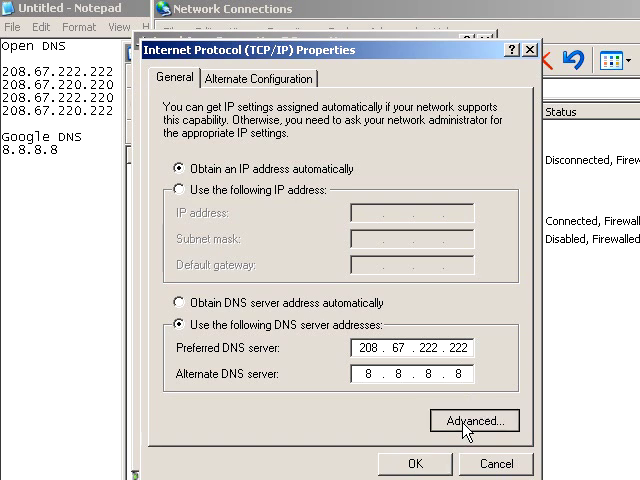
- Add DNS server 208.67.220.220 under Advanced TCP/IP settings and confirm both dialogs
click(474, 420)
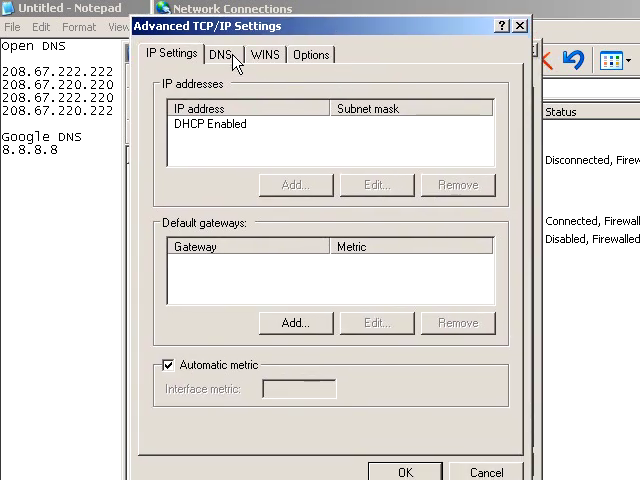
click(222, 54)
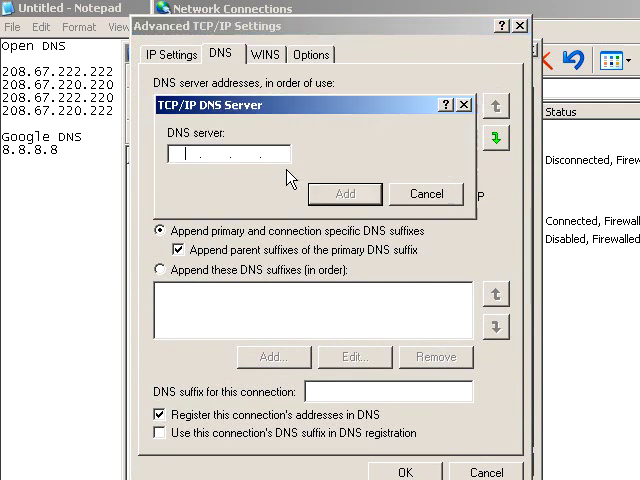
text(208 . . .)
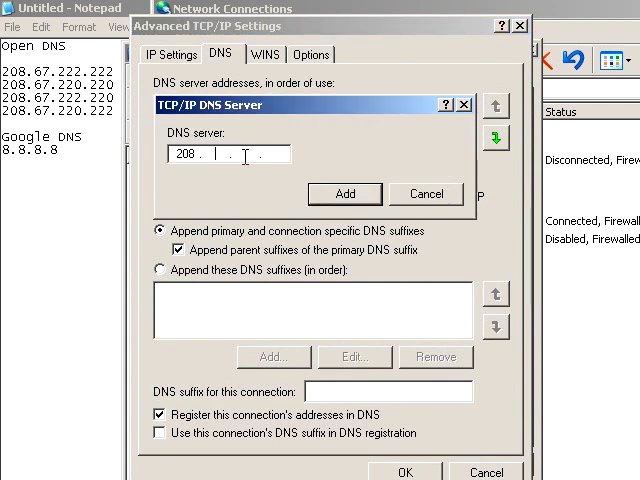
text(67)
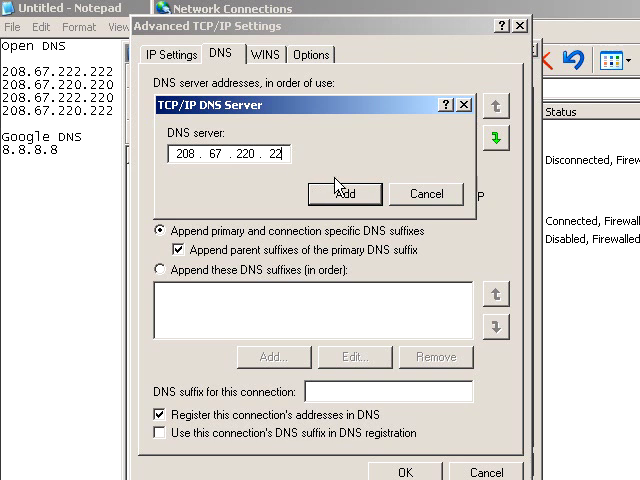
click(344, 193)
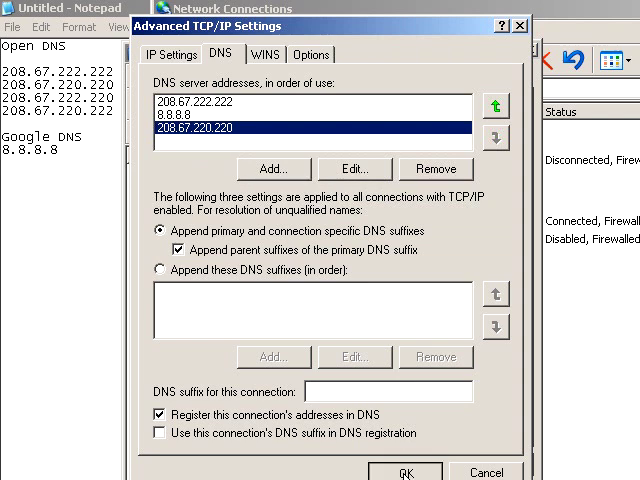
click(404, 470)
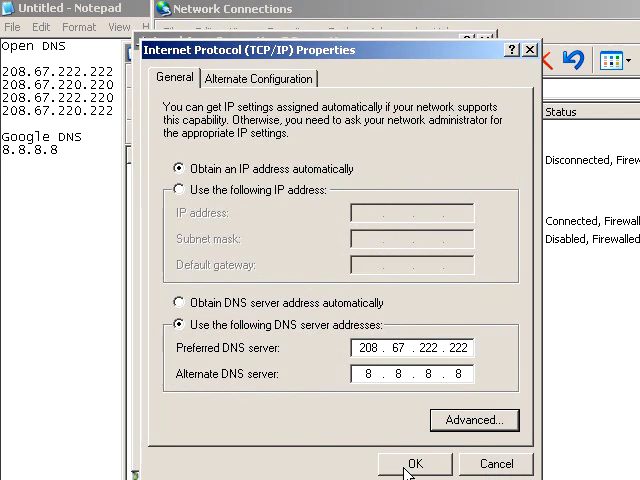
click(415, 463)
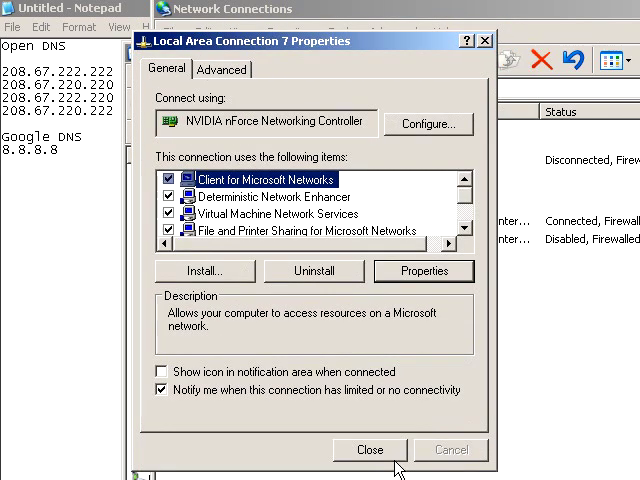